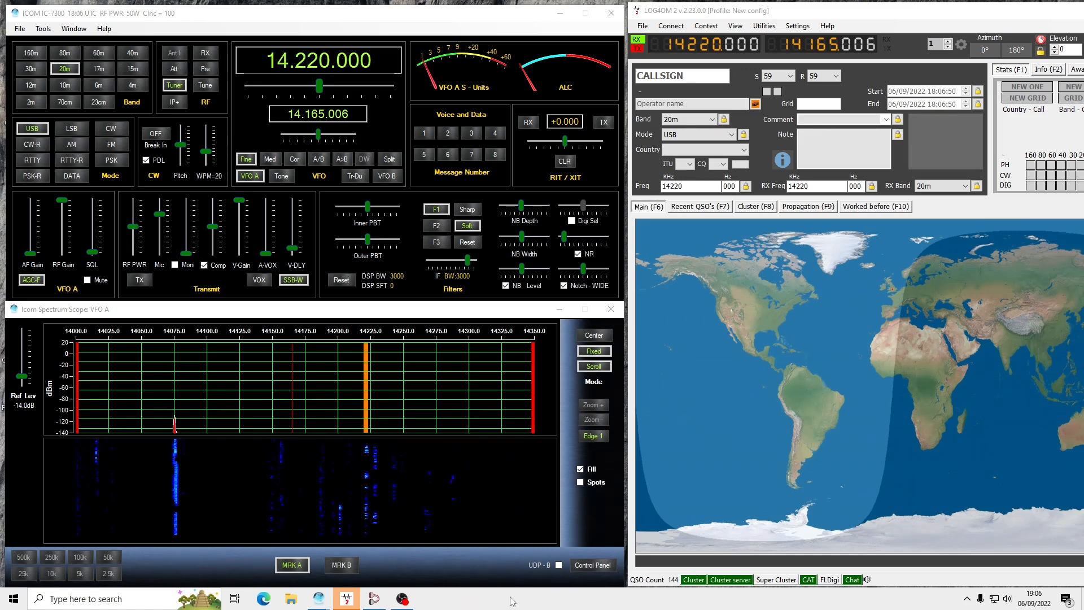
{"action": "mouse_move", "coordinate": [123, 136]}
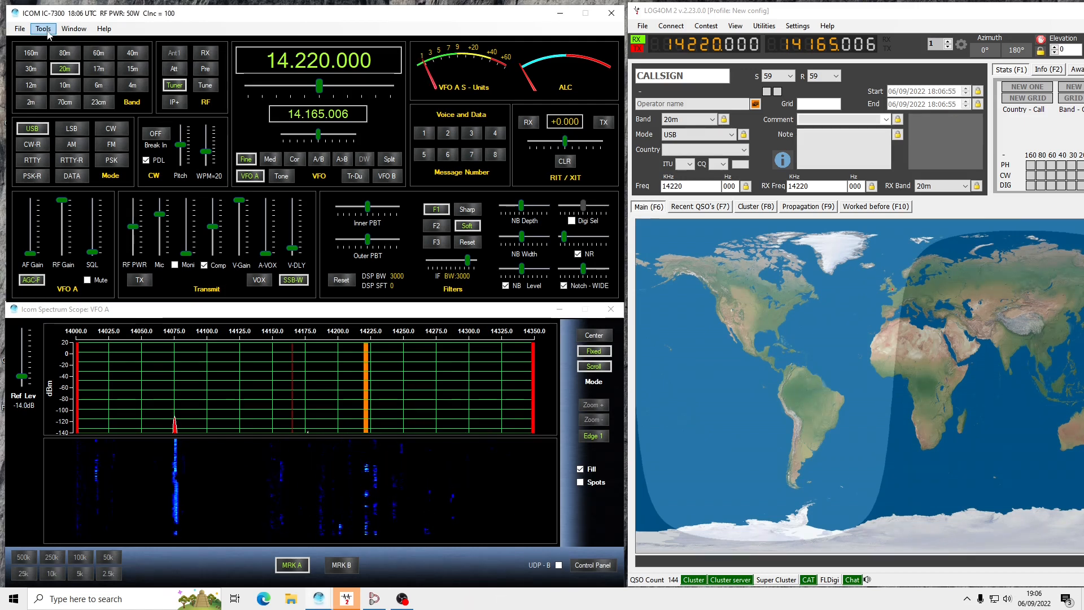
Show the Hardware & User Preferences with the radio on COM3 at 115200 baud, address 127.0.0.1
{"action": "left_click", "coordinate": [43, 28]}
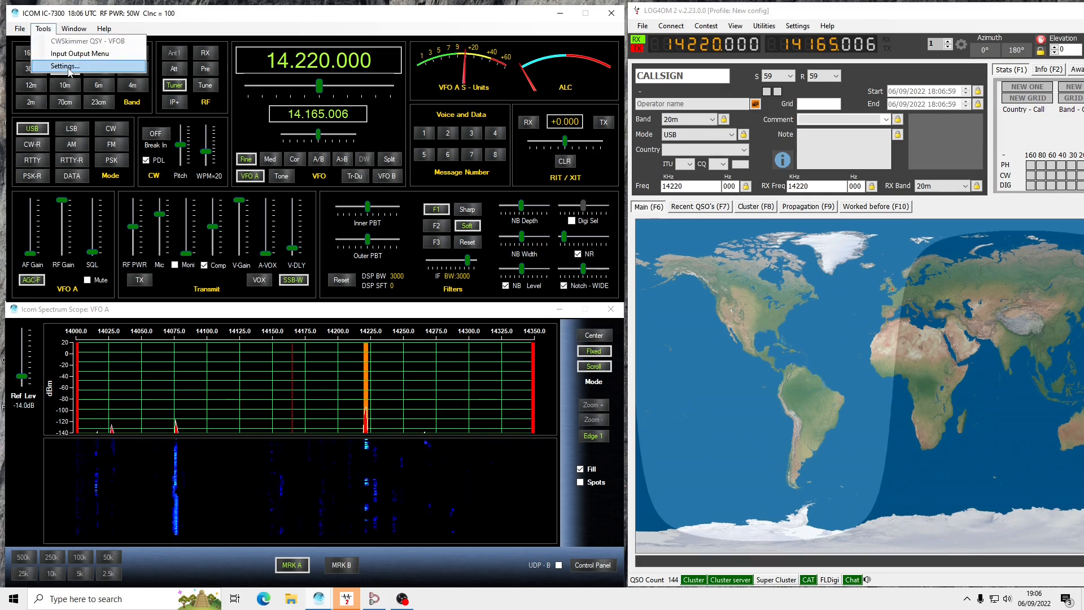
{"action": "left_click", "coordinate": [63, 65]}
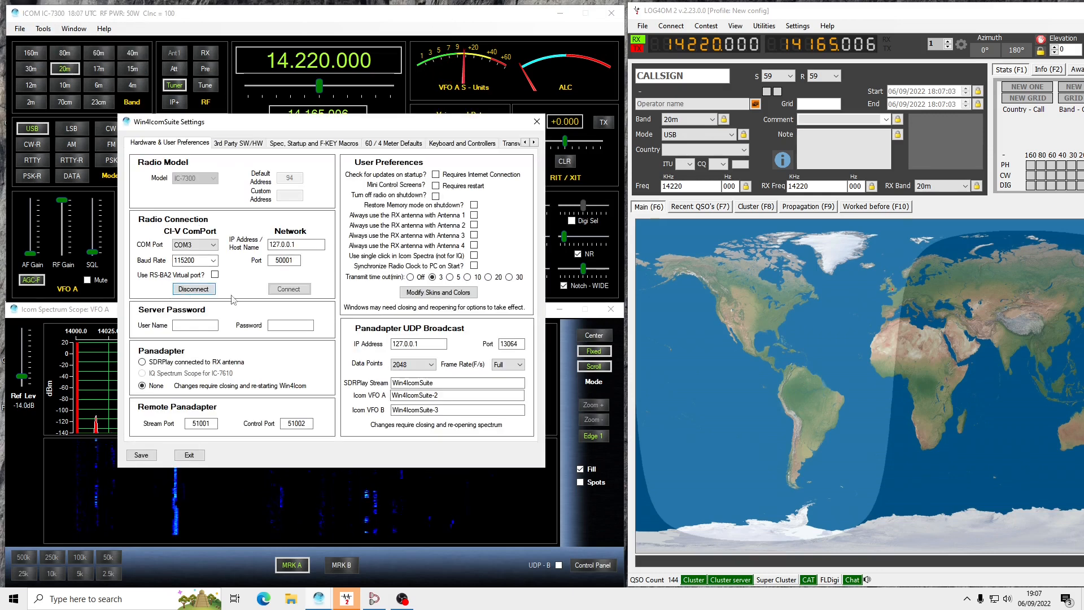
{"action": "left_click", "coordinate": [193, 244]}
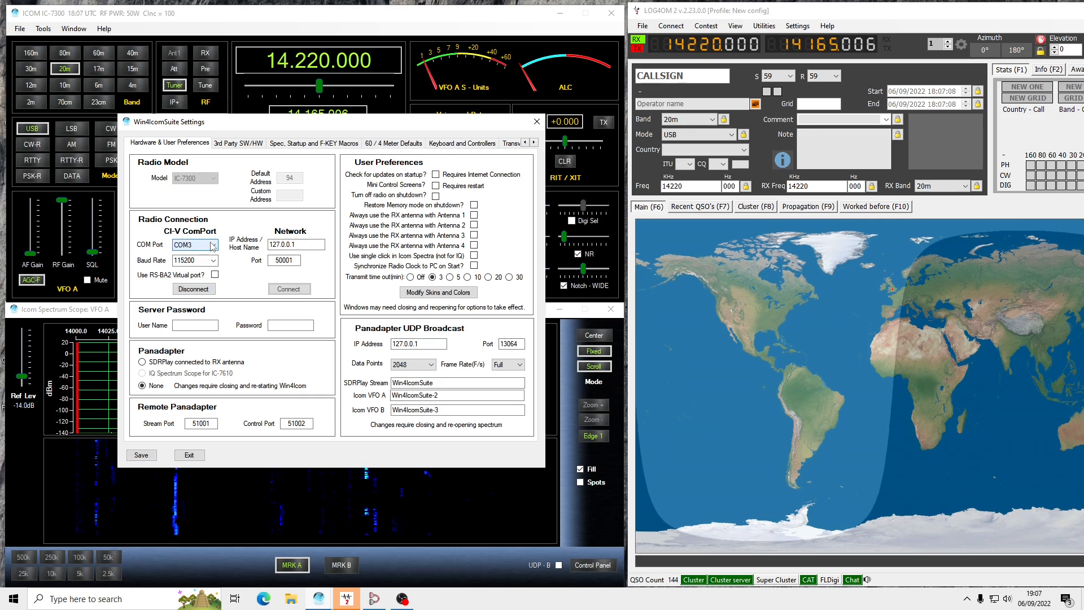
Apply com0com Virtual Port Pair 0 linking COM13 with COM14
{"action": "left_click", "coordinate": [189, 455]}
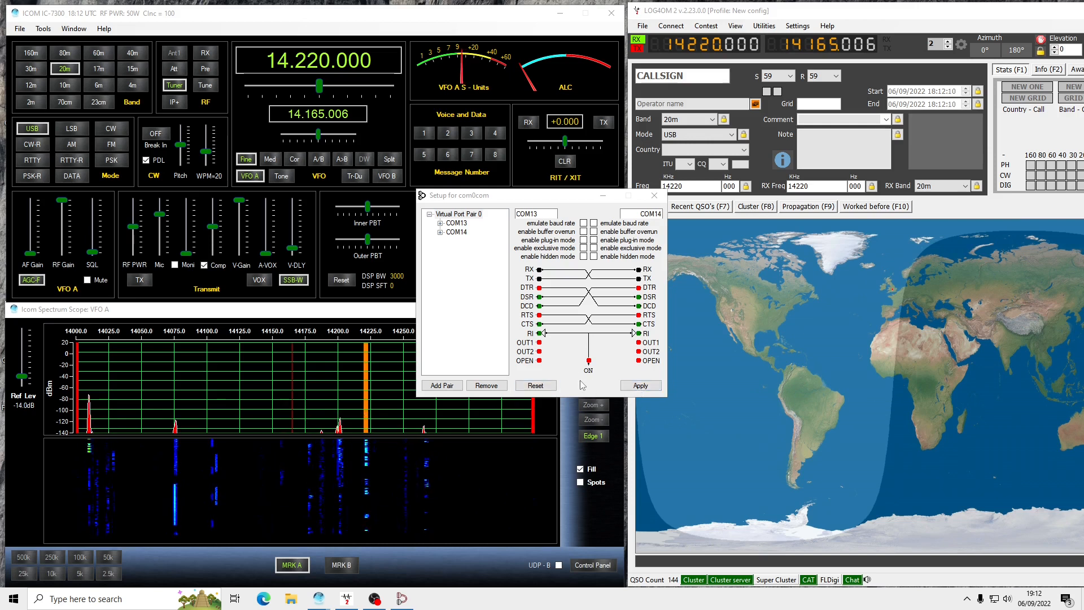
On the 3rd Party SW/HW settings, connect Aux/CAT Port 1 on COM13 at 57600, tagged Log4om
{"action": "left_click", "coordinate": [43, 28]}
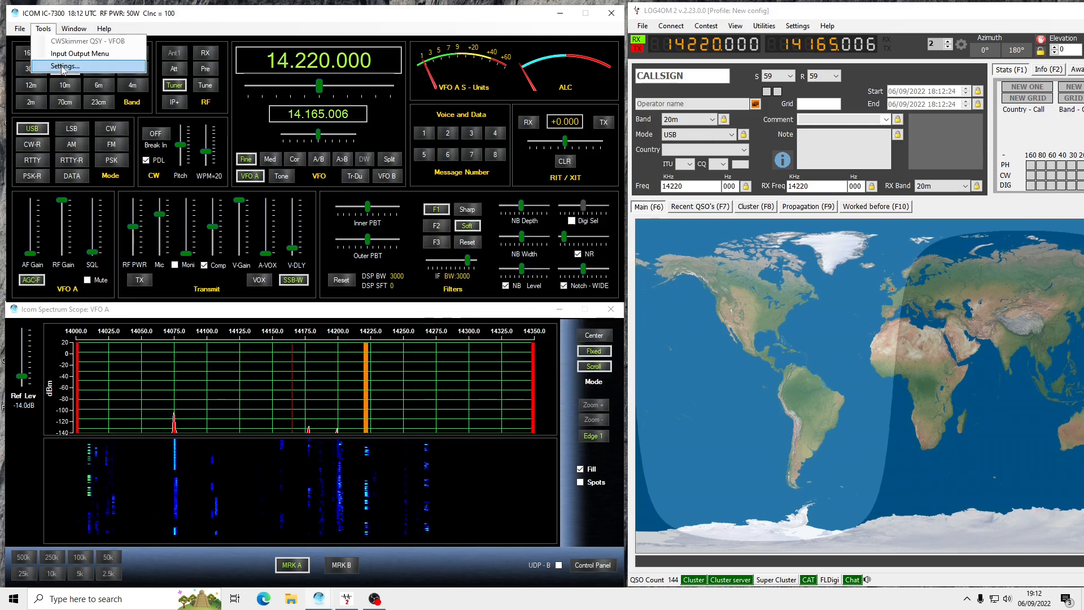
{"action": "left_click", "coordinate": [64, 66]}
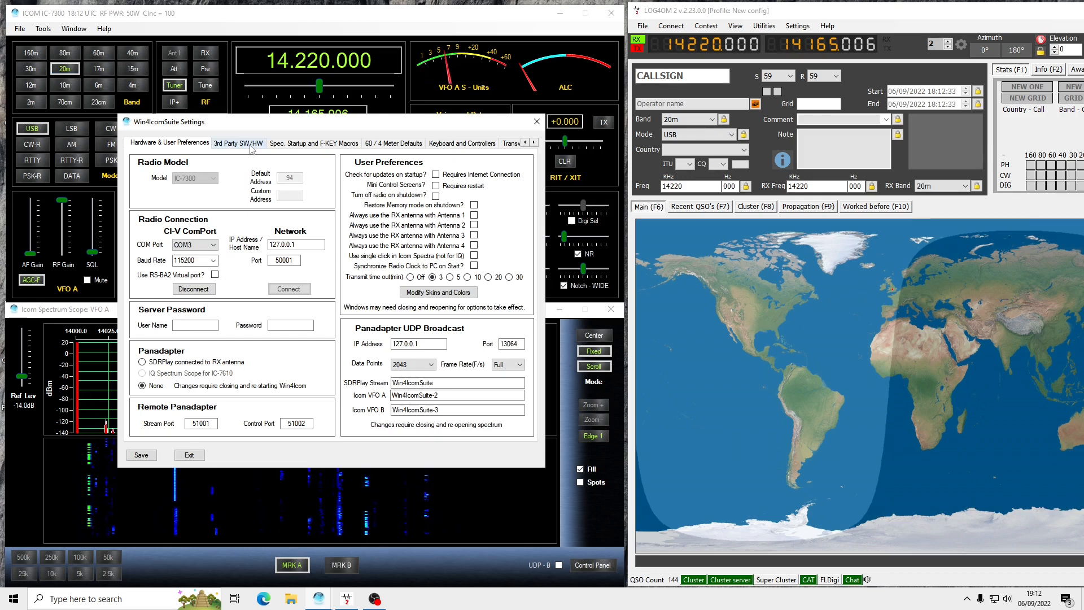
{"action": "left_click", "coordinate": [238, 143]}
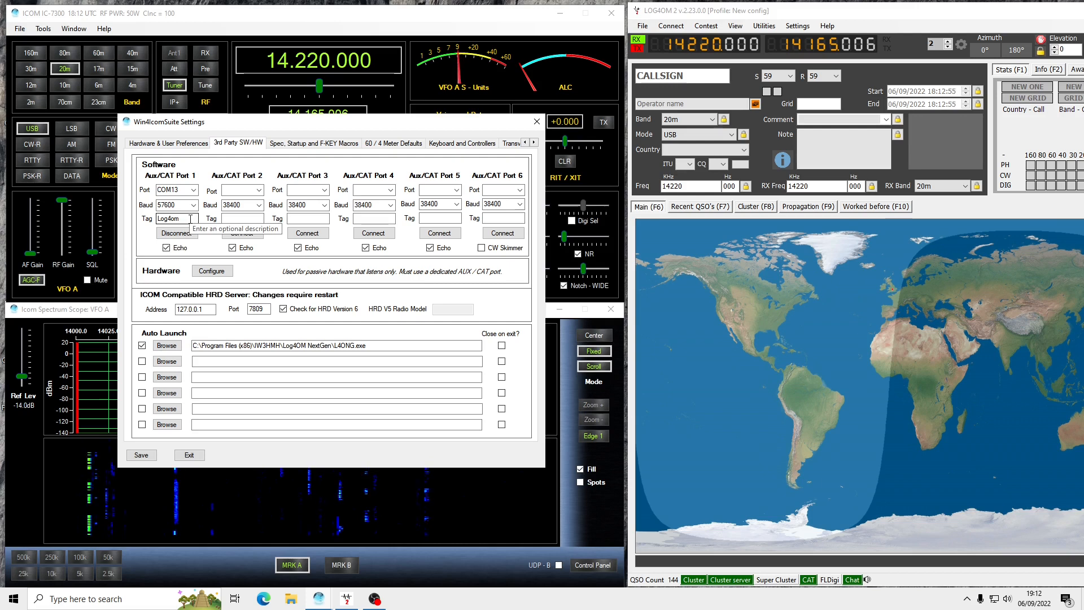
{"action": "left_click", "coordinate": [176, 233]}
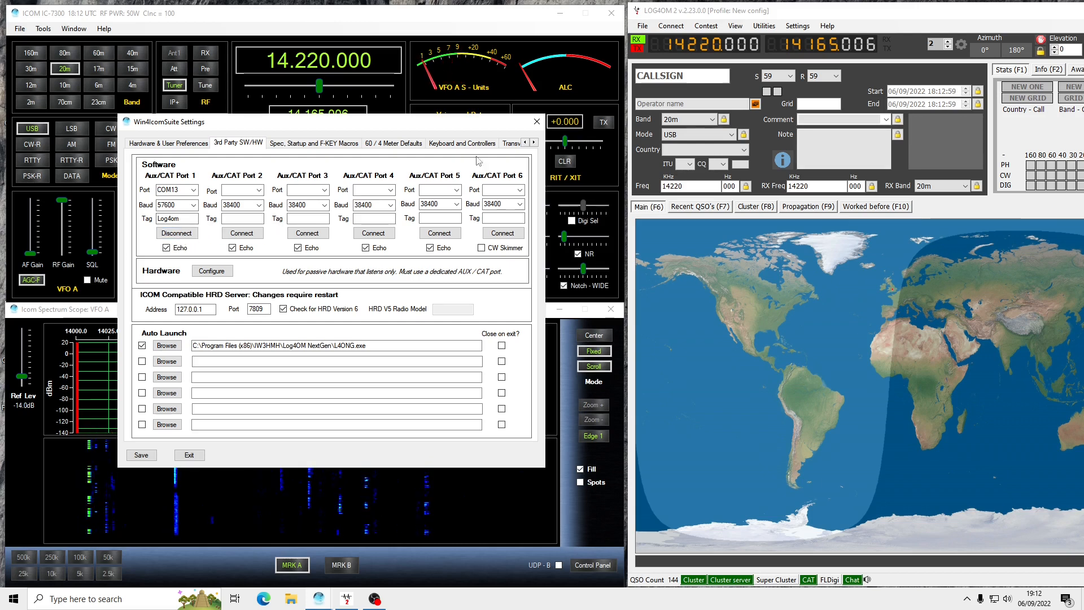
{"action": "left_click", "coordinate": [188, 455]}
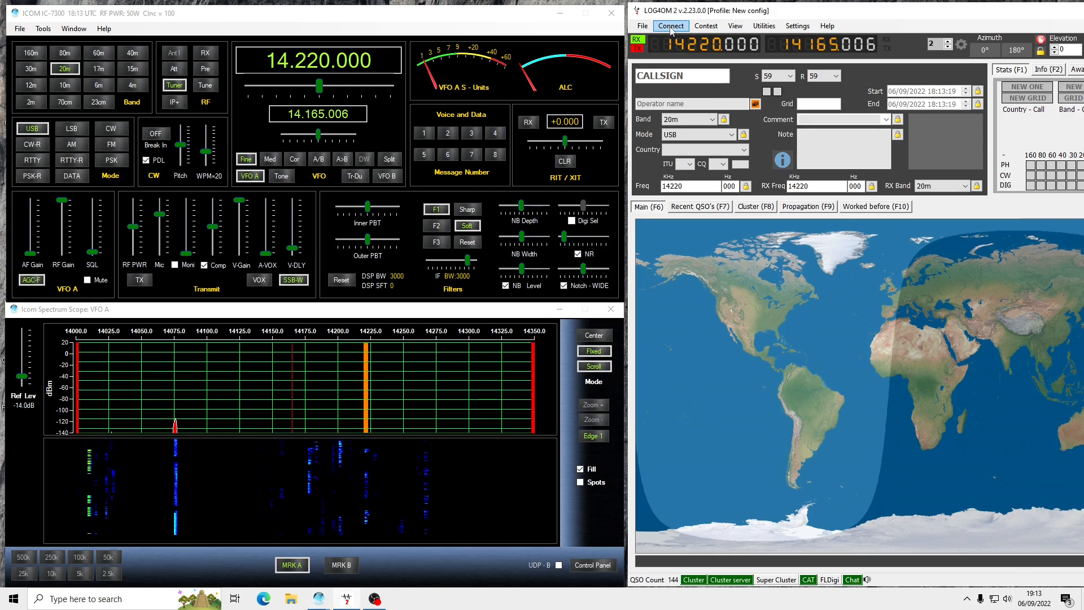
In Omni-Rig settings, set RIG 1 to IC-7300 on COM 14 at 57600 baud and confirm
{"action": "left_click", "coordinate": [669, 25]}
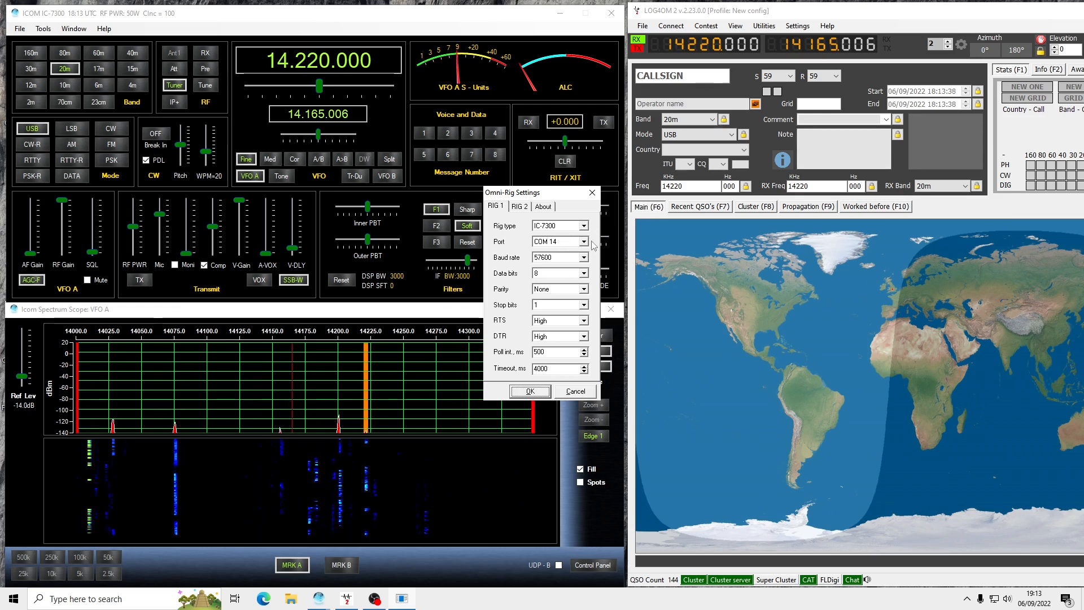
{"action": "mouse_move", "coordinate": [564, 261]}
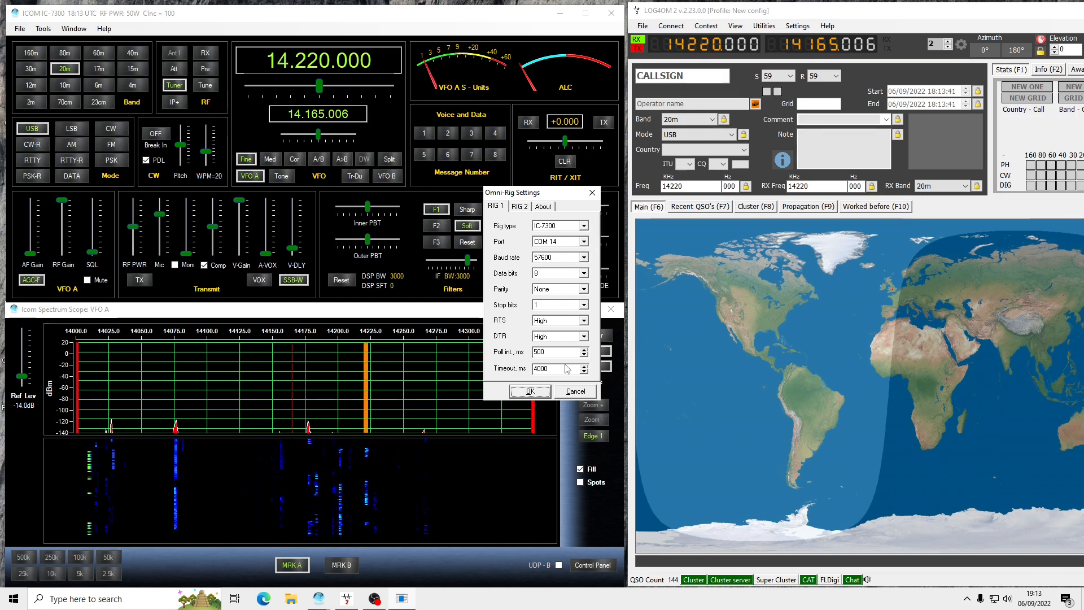
{"action": "left_click", "coordinate": [530, 391]}
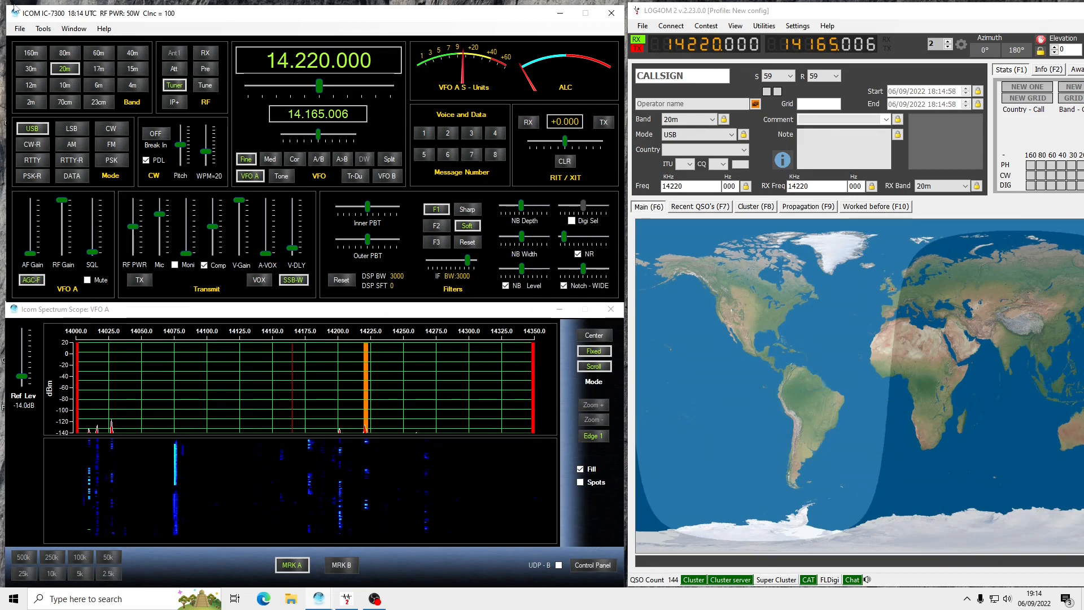
Exit Win4IcomSuite, which also closes Log4OM 2, leaving the desktop
{"action": "left_click", "coordinate": [42, 28]}
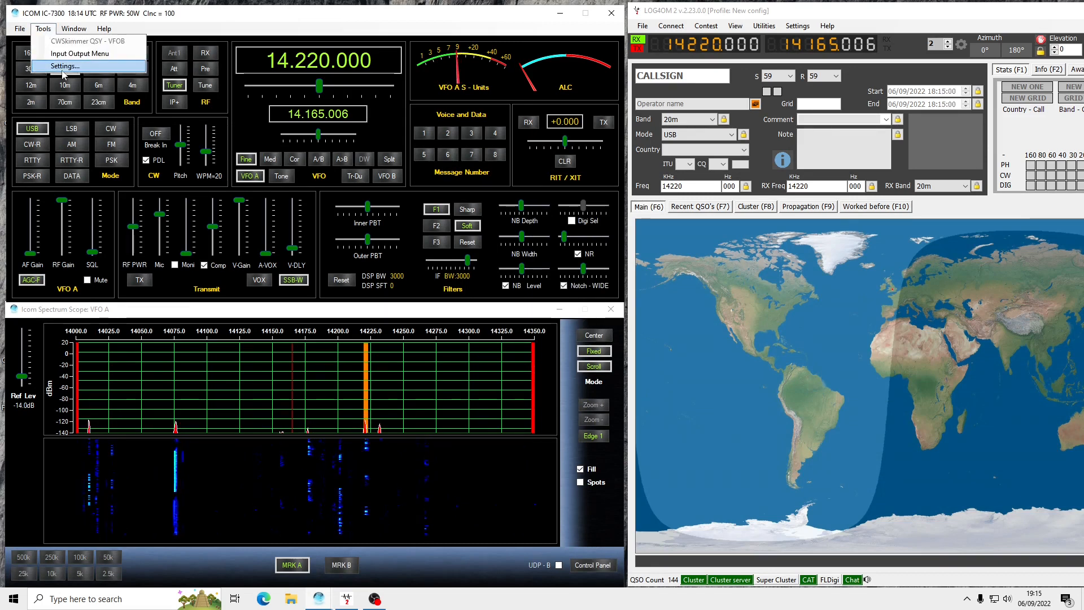
{"action": "left_click", "coordinate": [64, 65]}
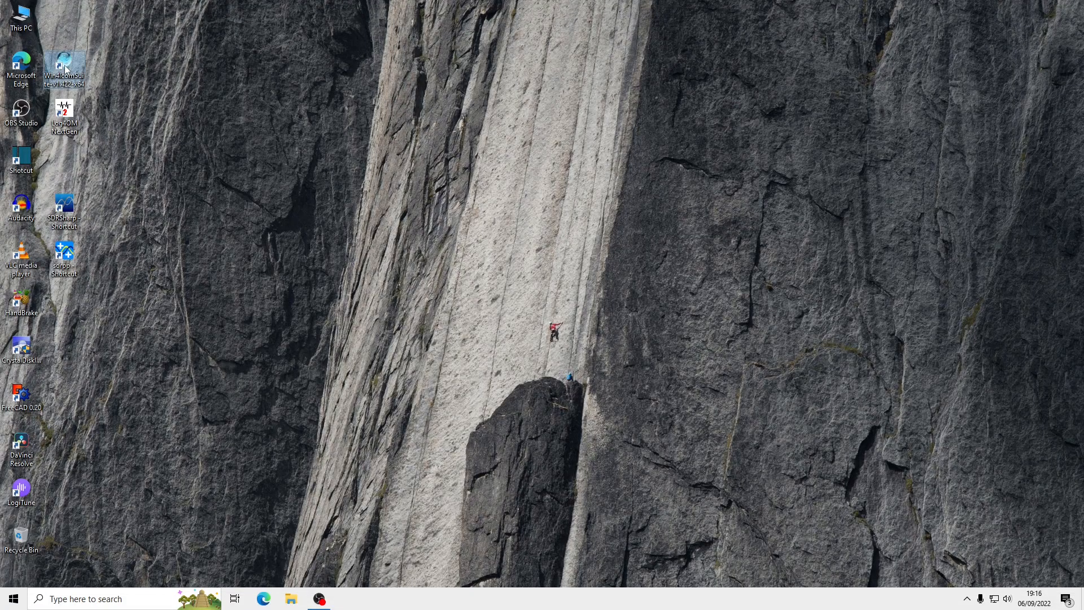
Relaunch Win4IcomSuite from the desktop icon and continue the evaluation, with Log4OM 2 starting
{"action": "double_click", "coordinate": [65, 66]}
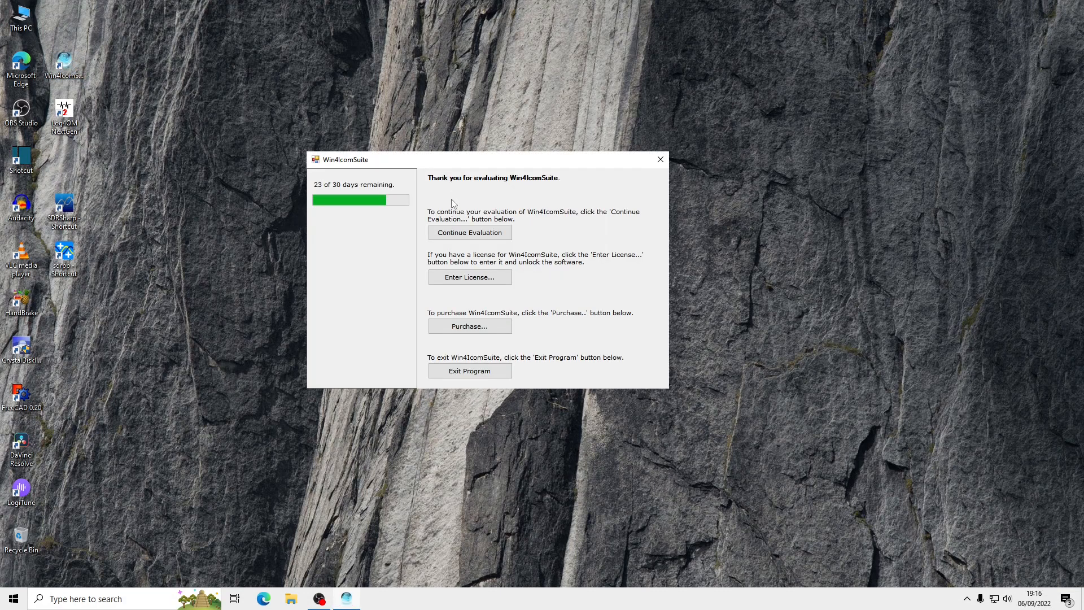
{"action": "left_click", "coordinate": [470, 232]}
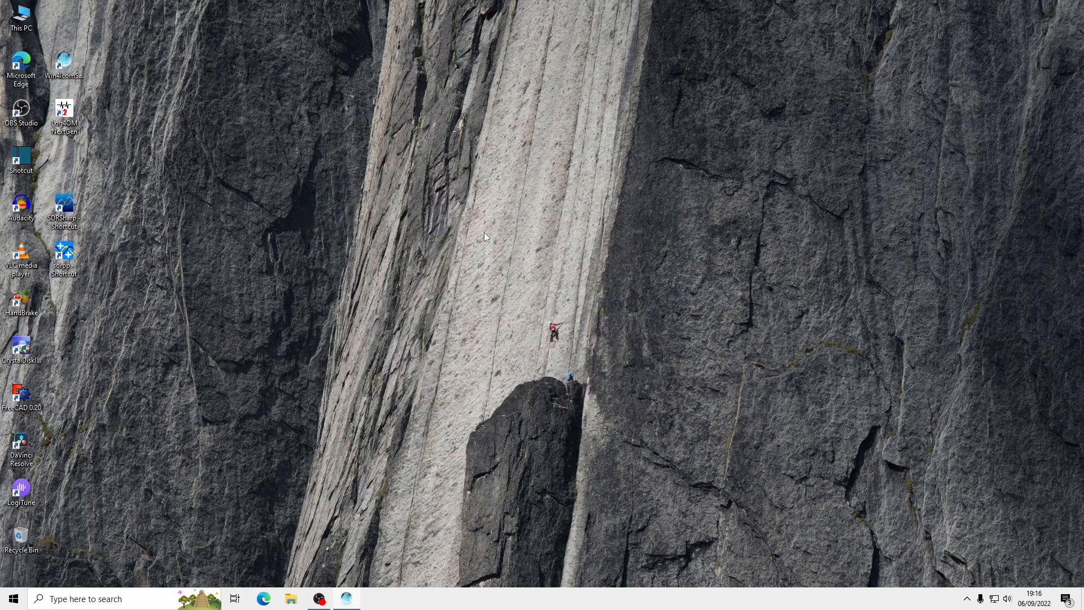
{"action": "mouse_move", "coordinate": [479, 237]}
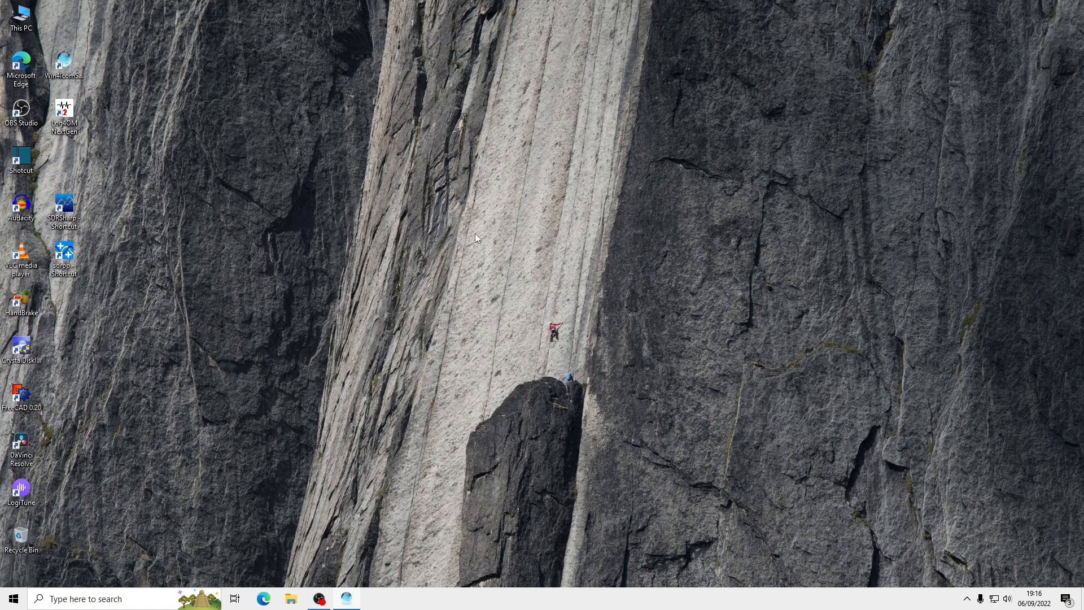
{"action": "mouse_move", "coordinate": [354, 296]}
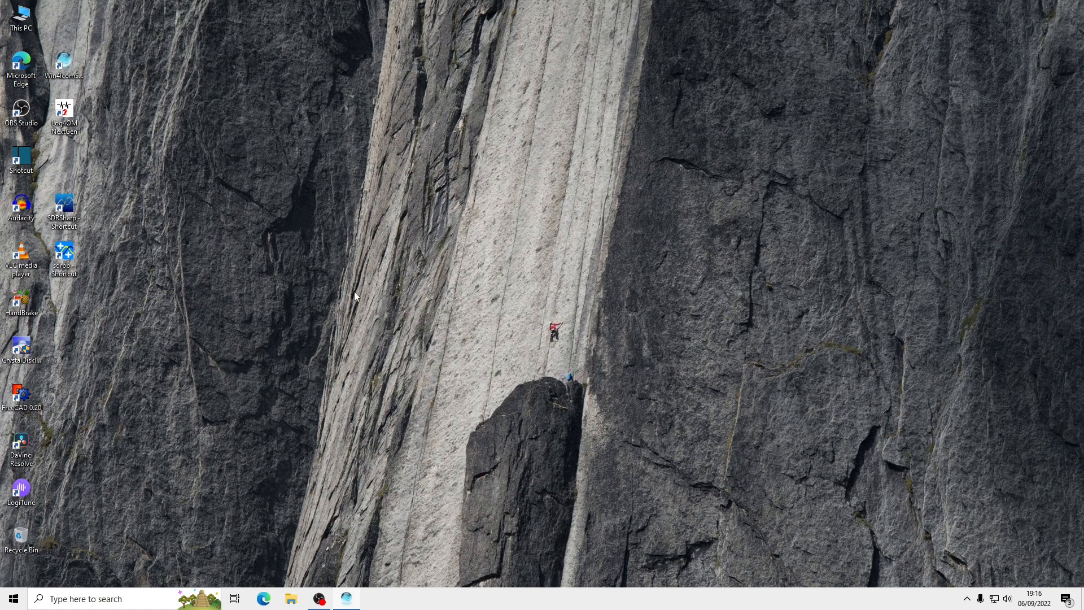
{"action": "left_click", "coordinate": [346, 599]}
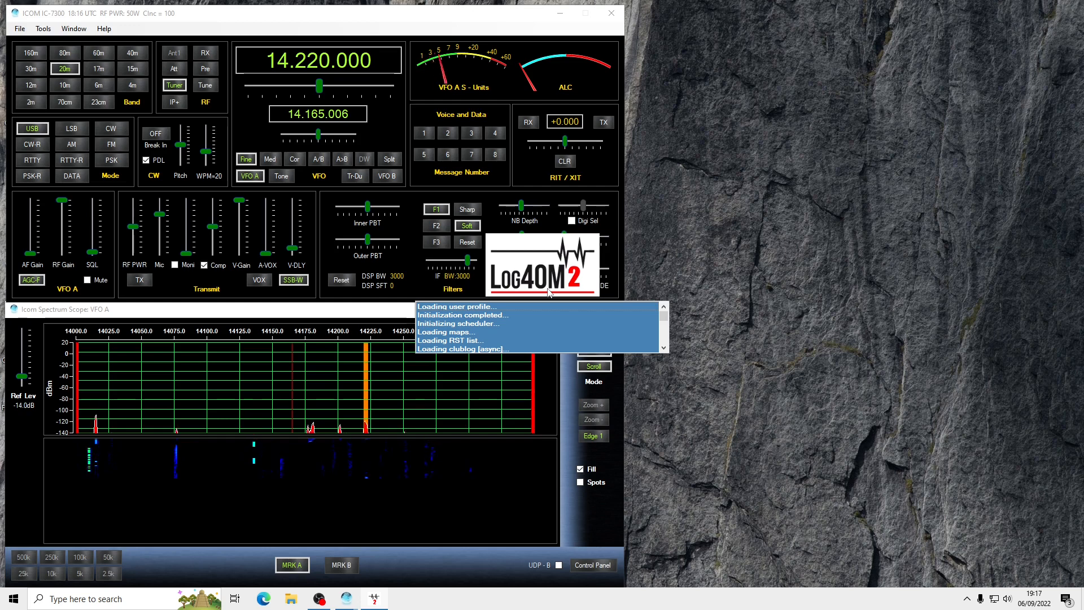
{"action": "mouse_move", "coordinate": [1036, 360]}
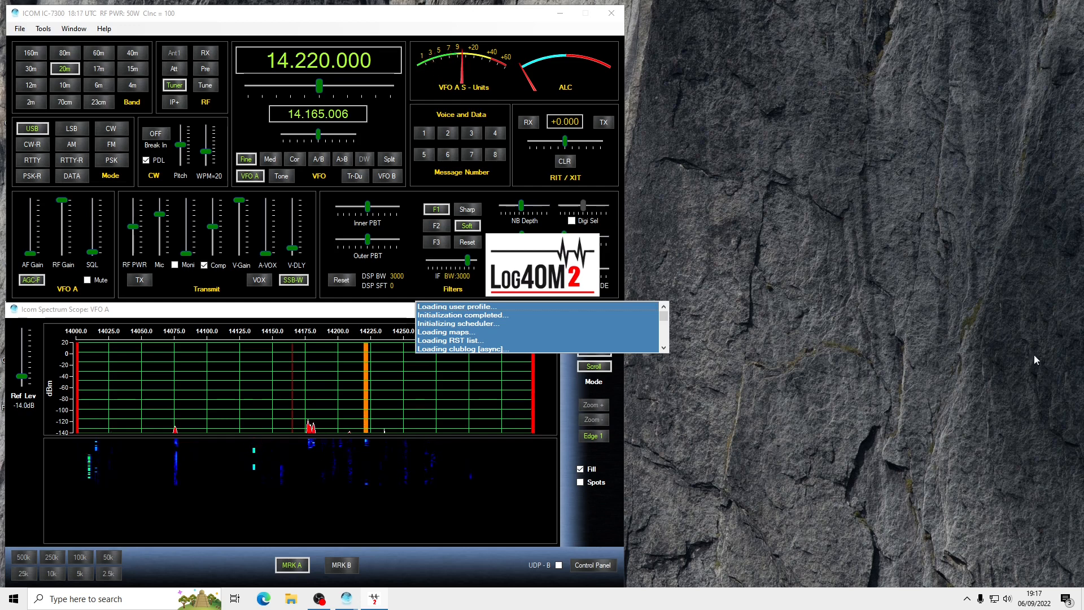
{"action": "mouse_move", "coordinate": [668, 17]}
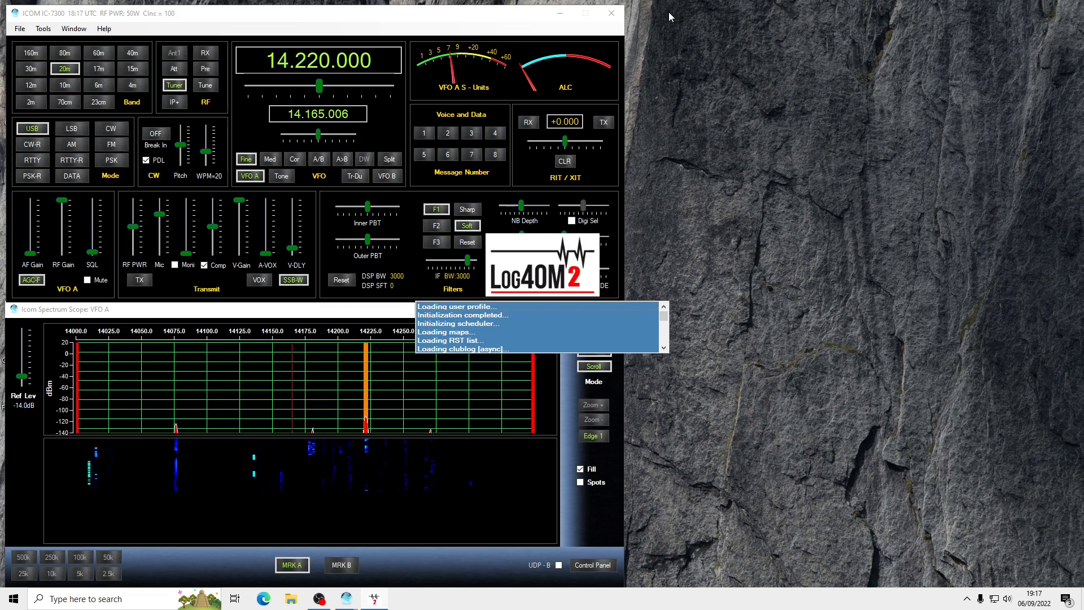
{"action": "mouse_move", "coordinate": [975, 121]}
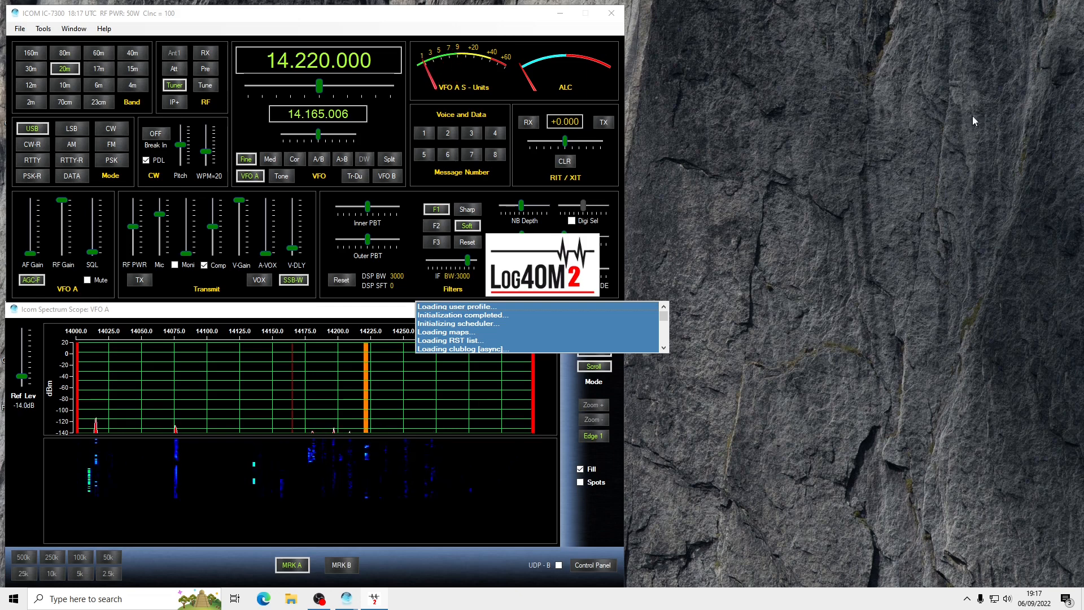
{"action": "mouse_move", "coordinate": [927, 291]}
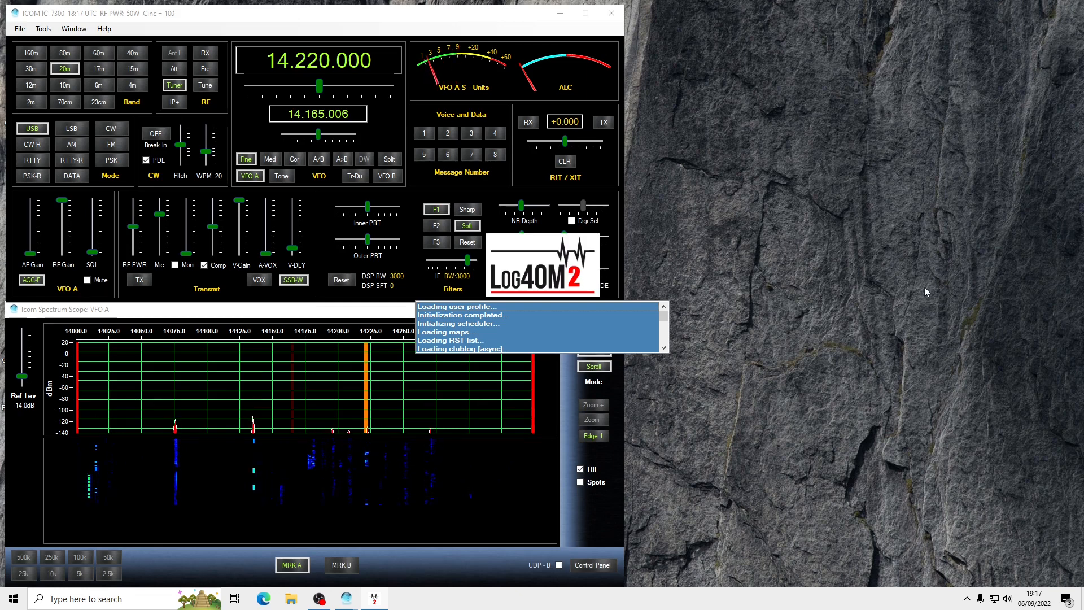
{"action": "mouse_move", "coordinate": [963, 21]}
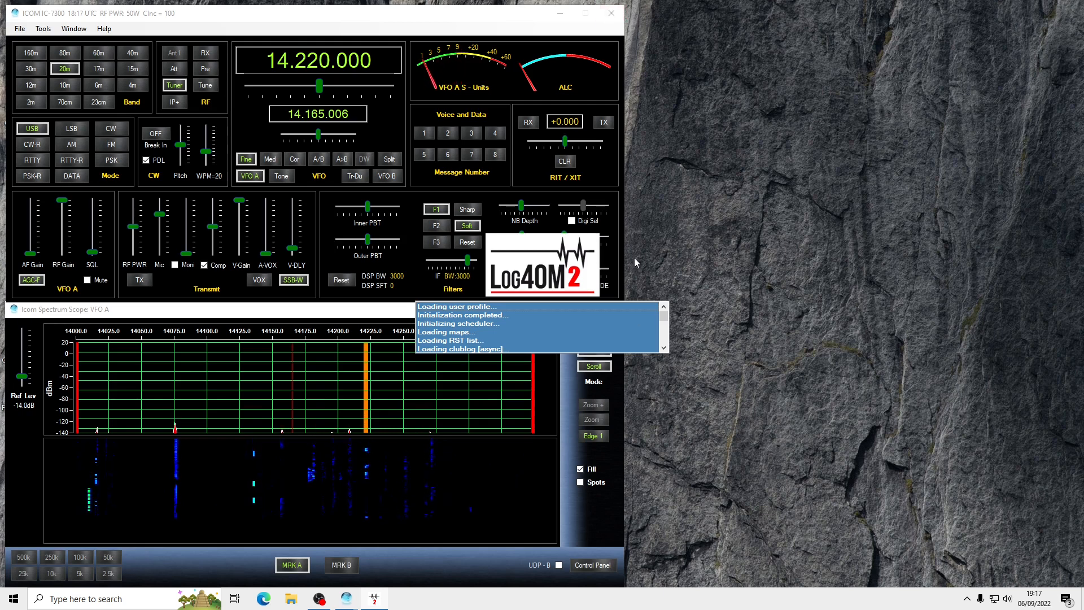
{"action": "mouse_move", "coordinate": [811, 349]}
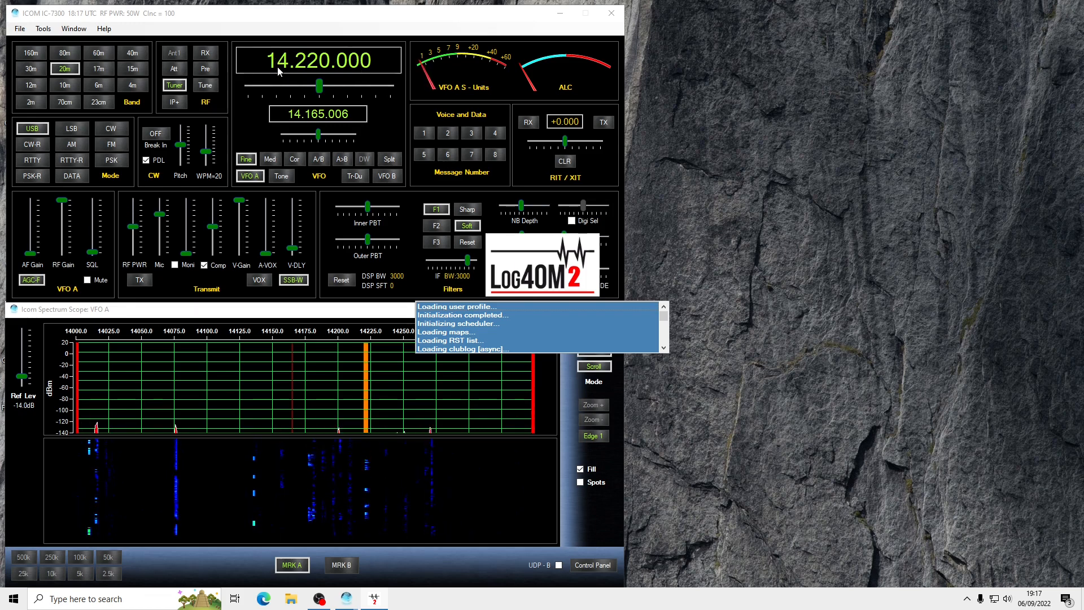
{"action": "mouse_move", "coordinate": [263, 66]}
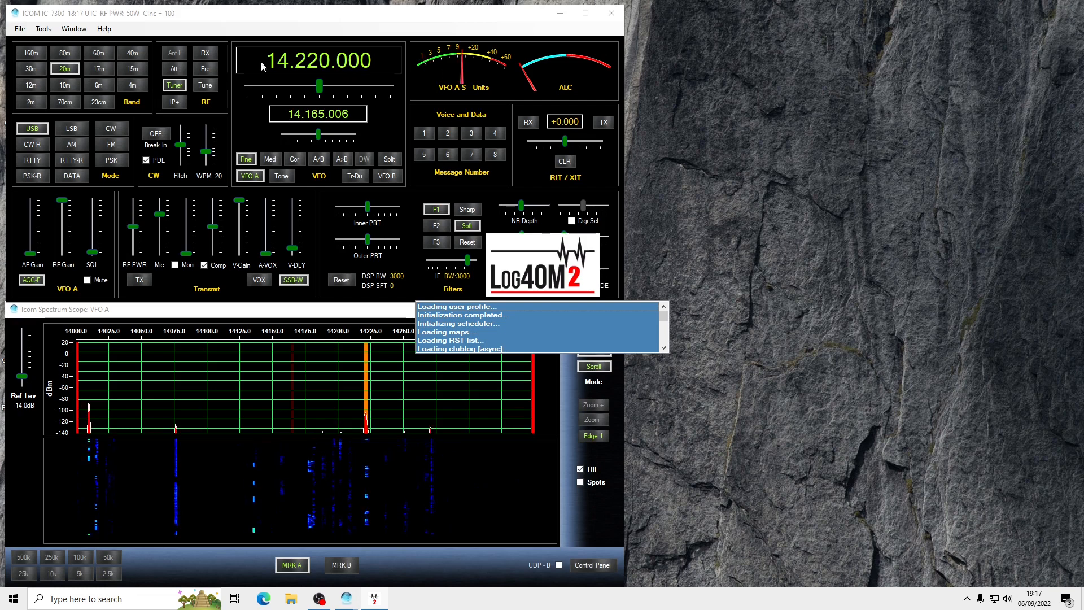
{"action": "mouse_move", "coordinate": [346, 69]}
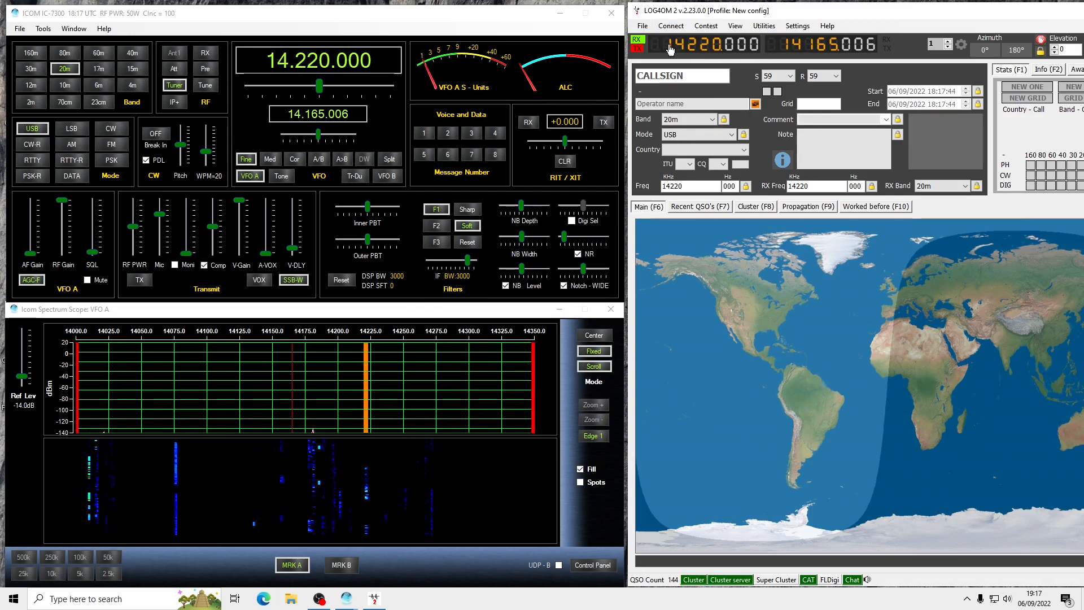
{"action": "left_click", "coordinate": [685, 119]}
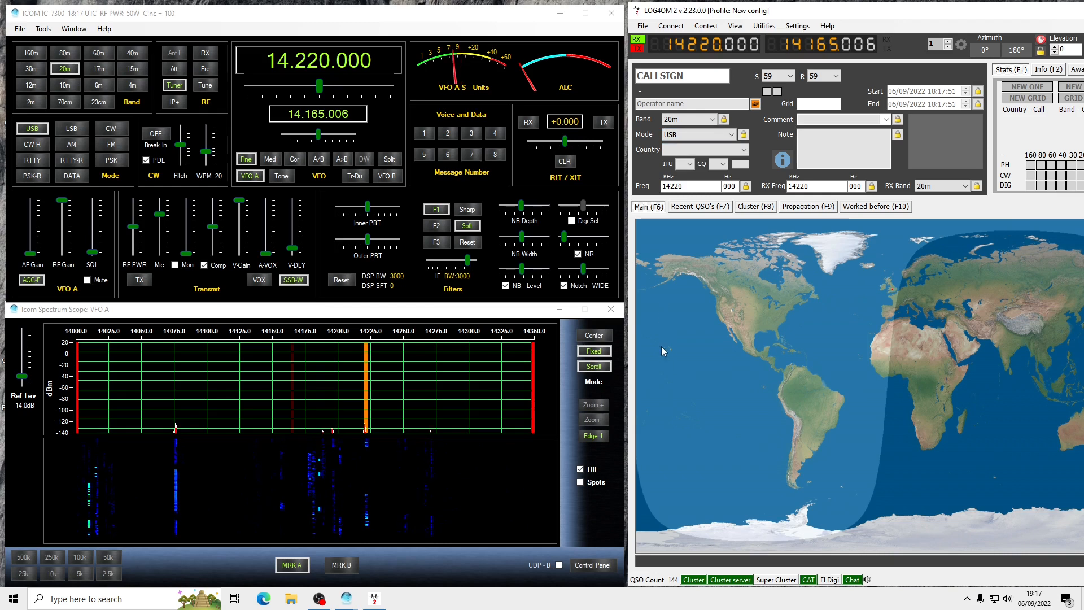
{"action": "mouse_move", "coordinate": [453, 497]}
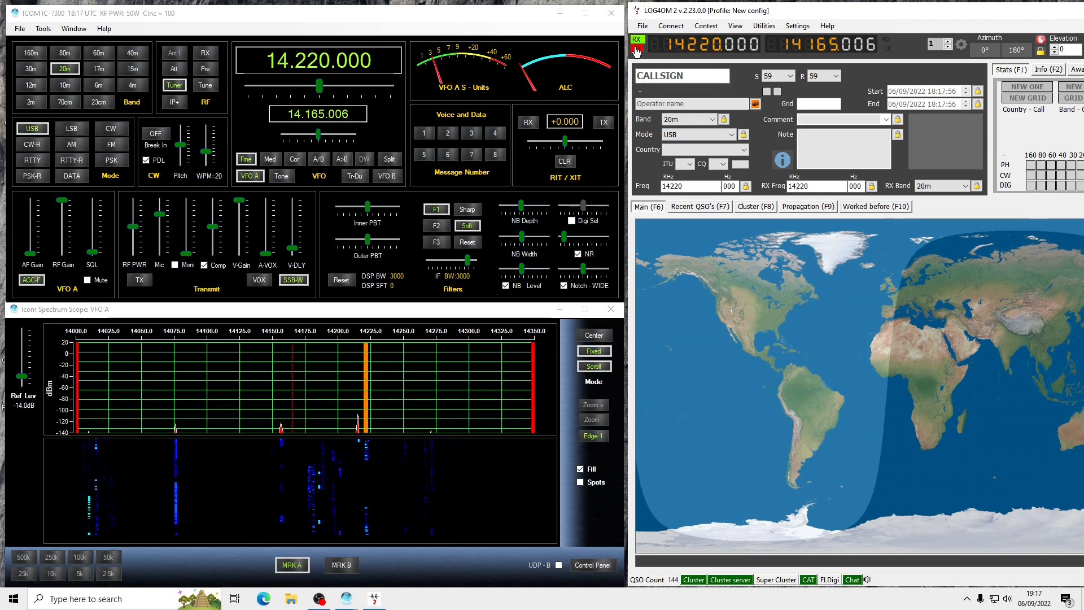
{"action": "left_click", "coordinate": [637, 49]}
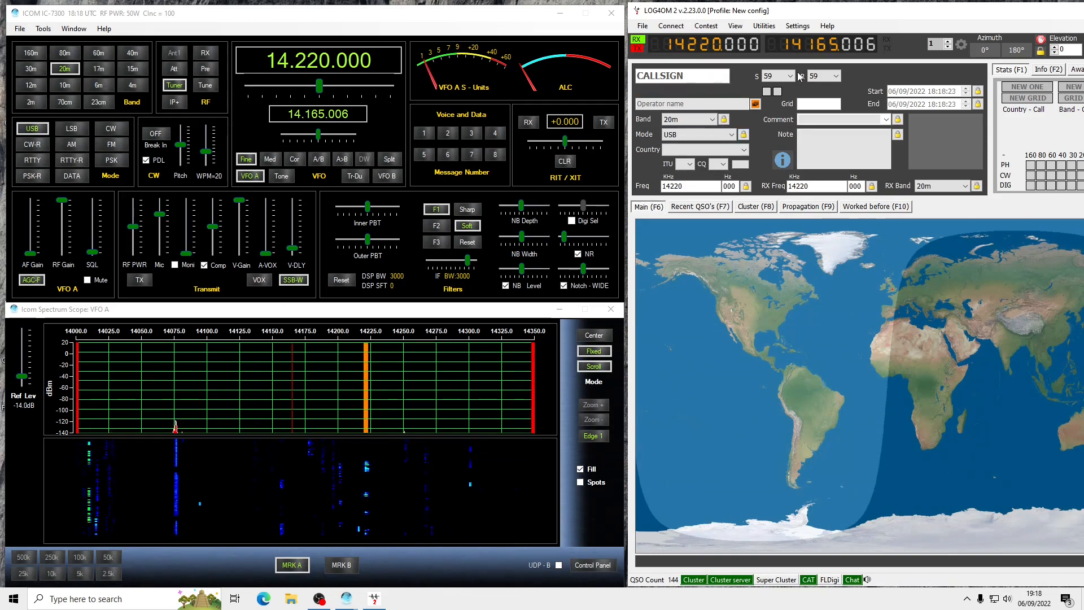
{"action": "mouse_move", "coordinate": [826, 25]}
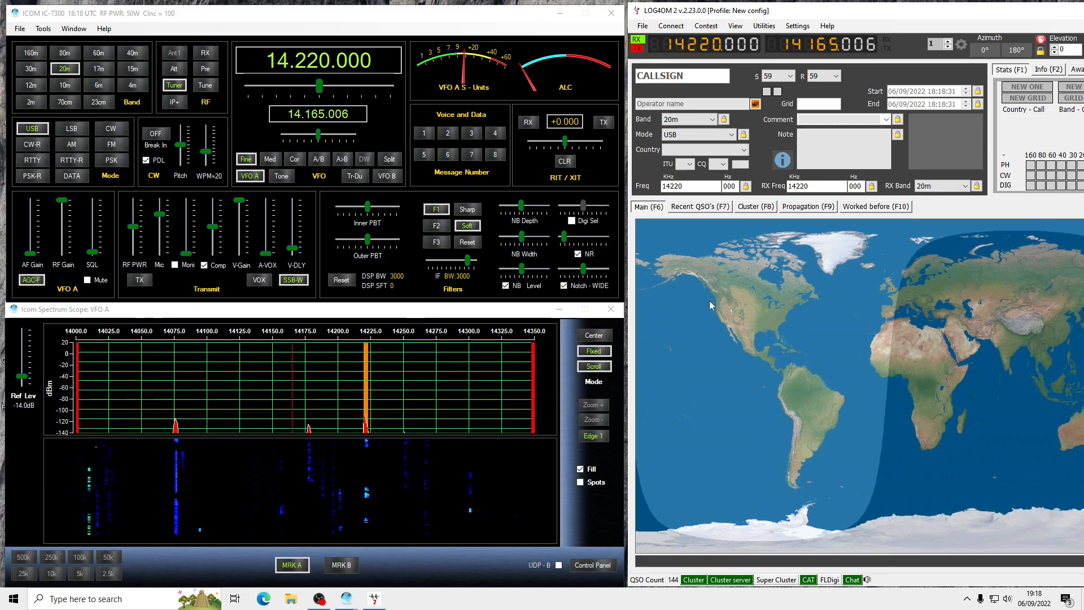
{"action": "mouse_move", "coordinate": [693, 313]}
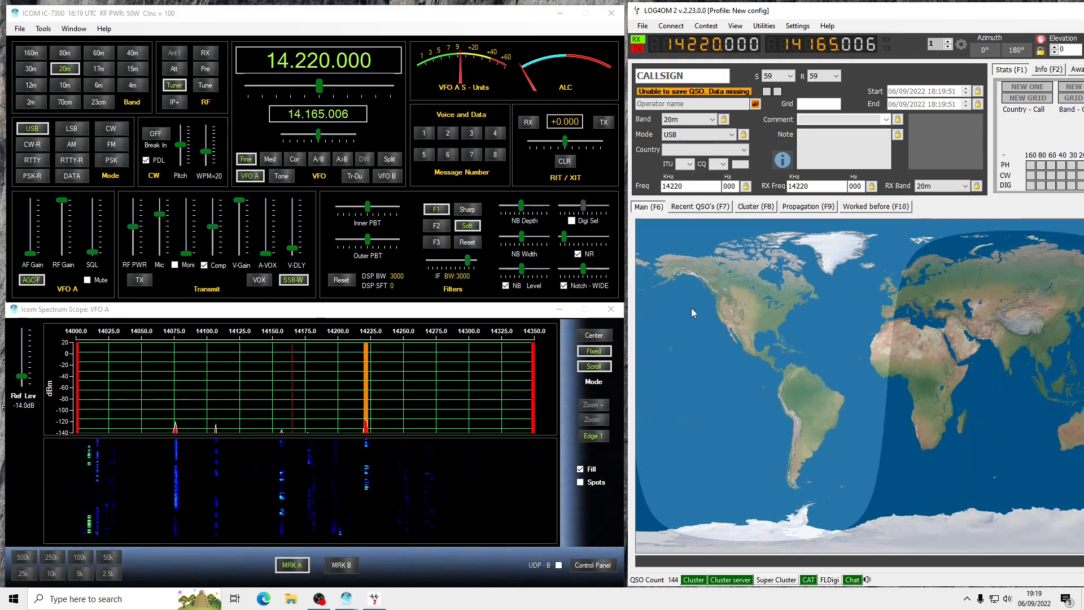
{"action": "mouse_move", "coordinate": [183, 183]}
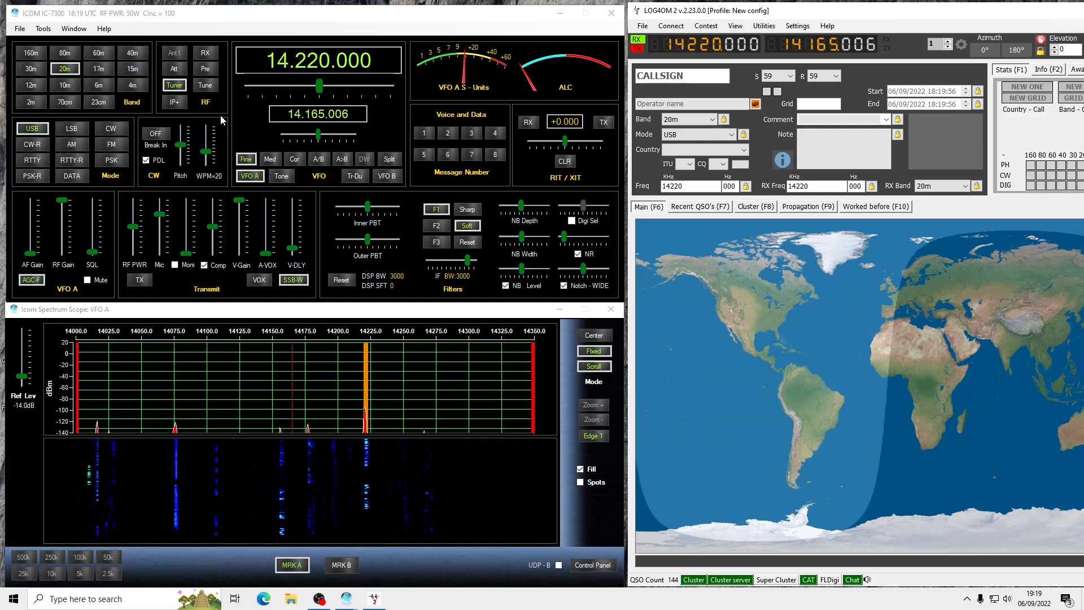
{"action": "mouse_move", "coordinate": [670, 26]}
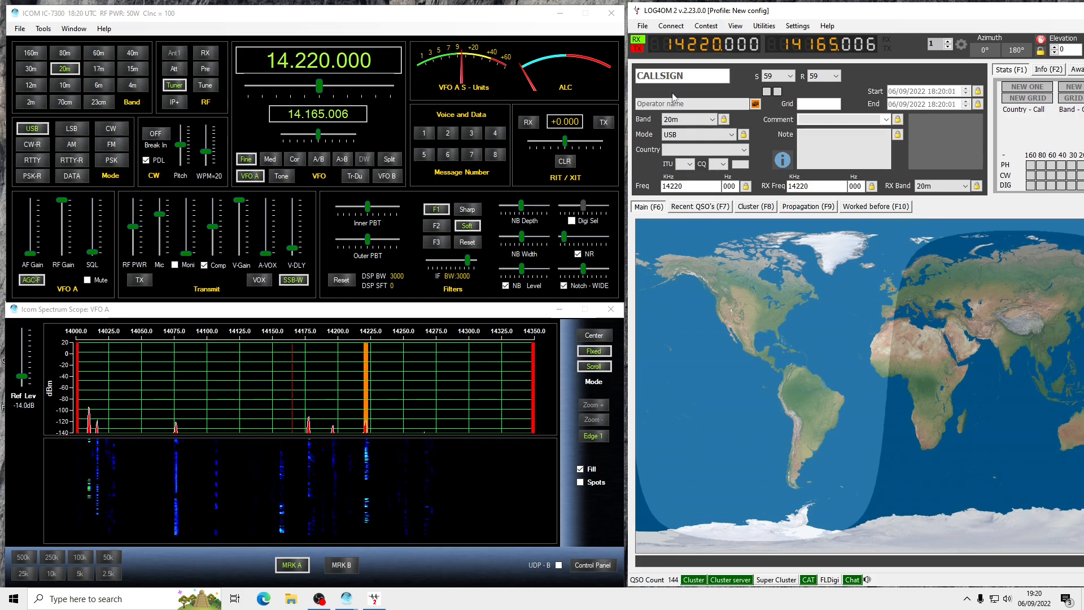
{"action": "left_click", "coordinate": [401, 599]}
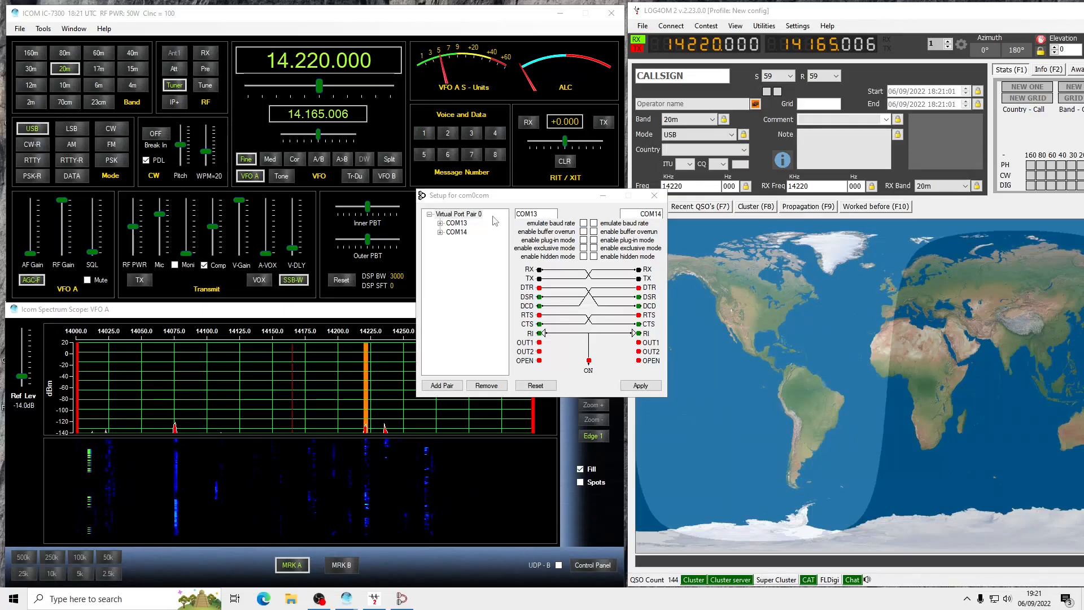
{"action": "mouse_move", "coordinate": [479, 236]}
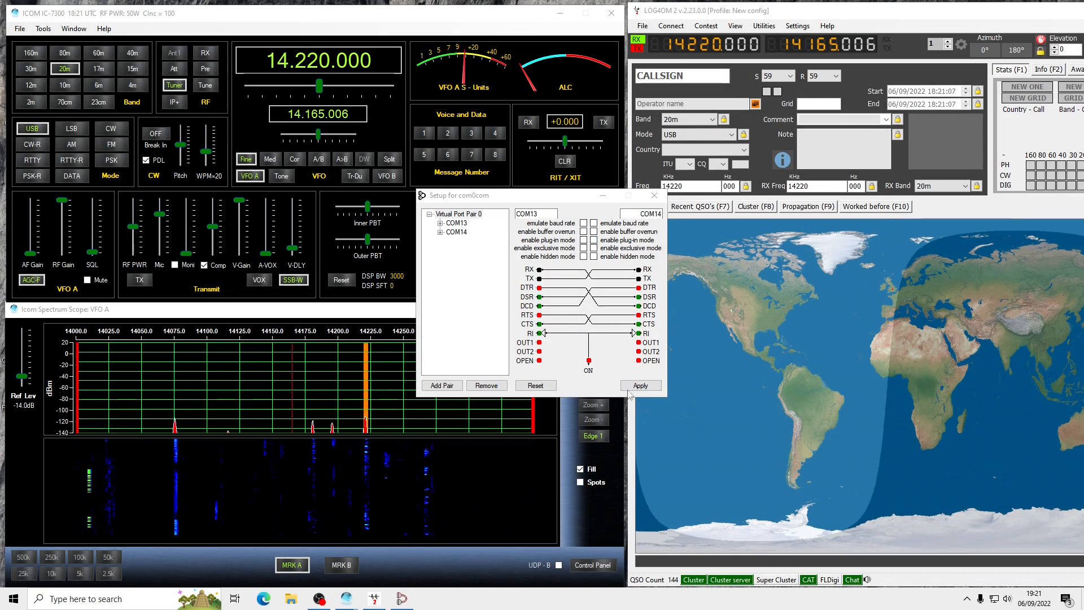
{"action": "left_click", "coordinate": [43, 29]}
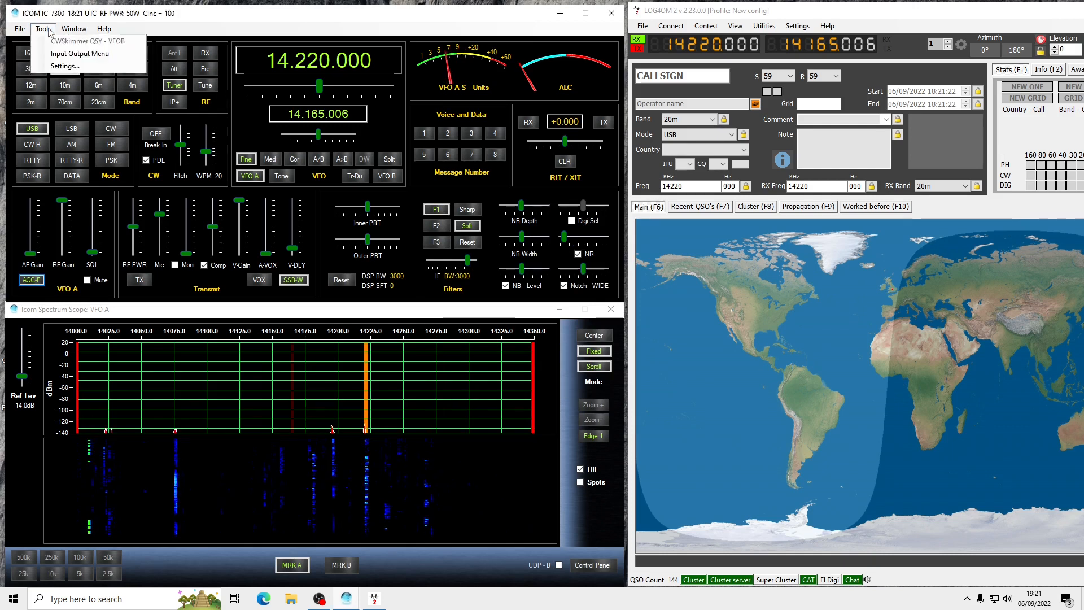
{"action": "left_click", "coordinate": [64, 66]}
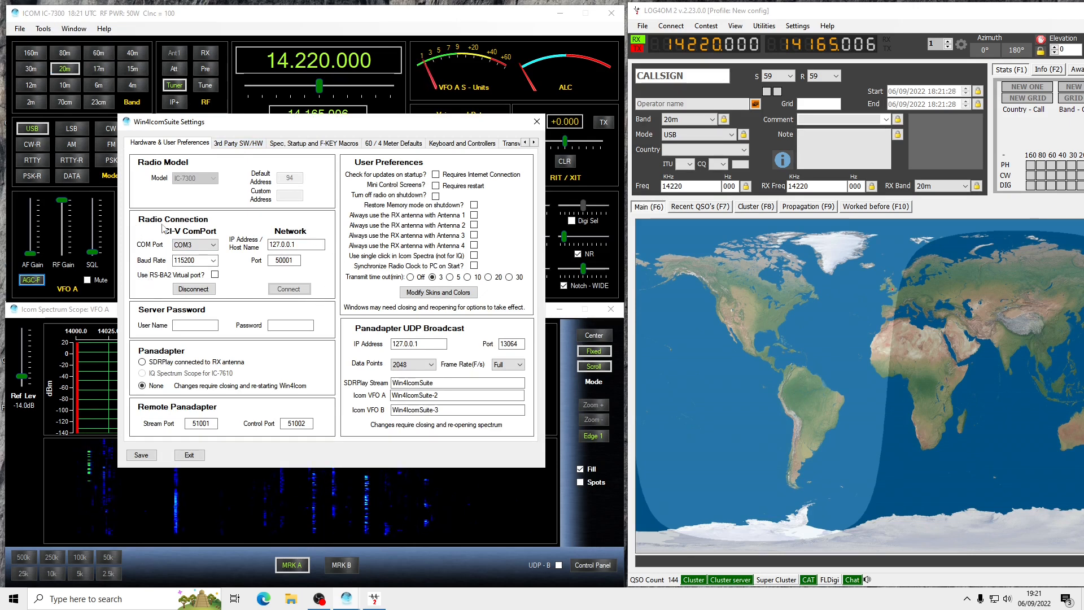
{"action": "mouse_move", "coordinate": [243, 155]}
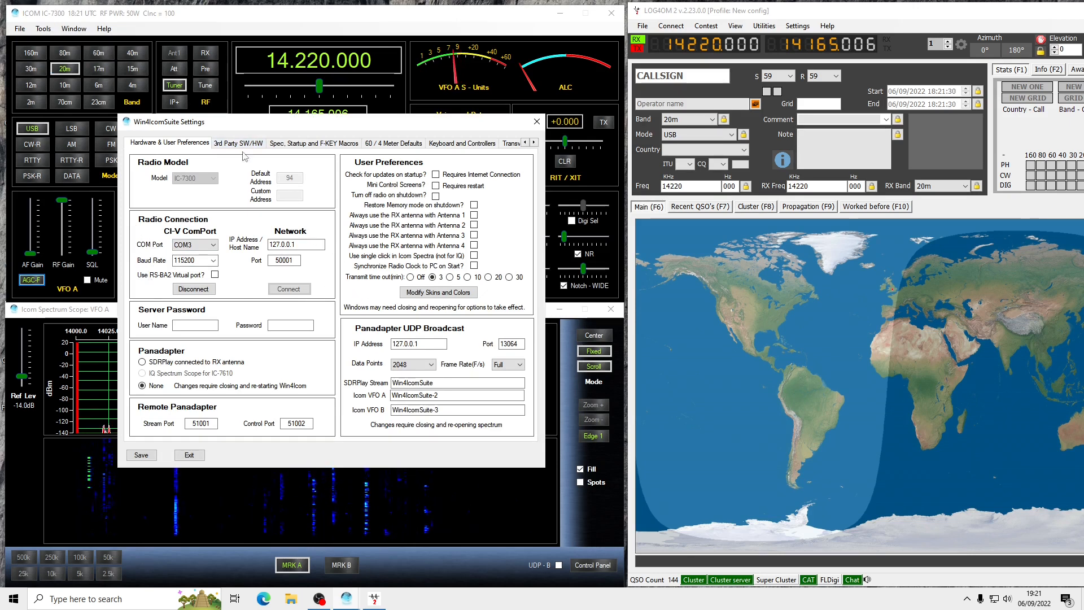
{"action": "left_click", "coordinate": [238, 143]}
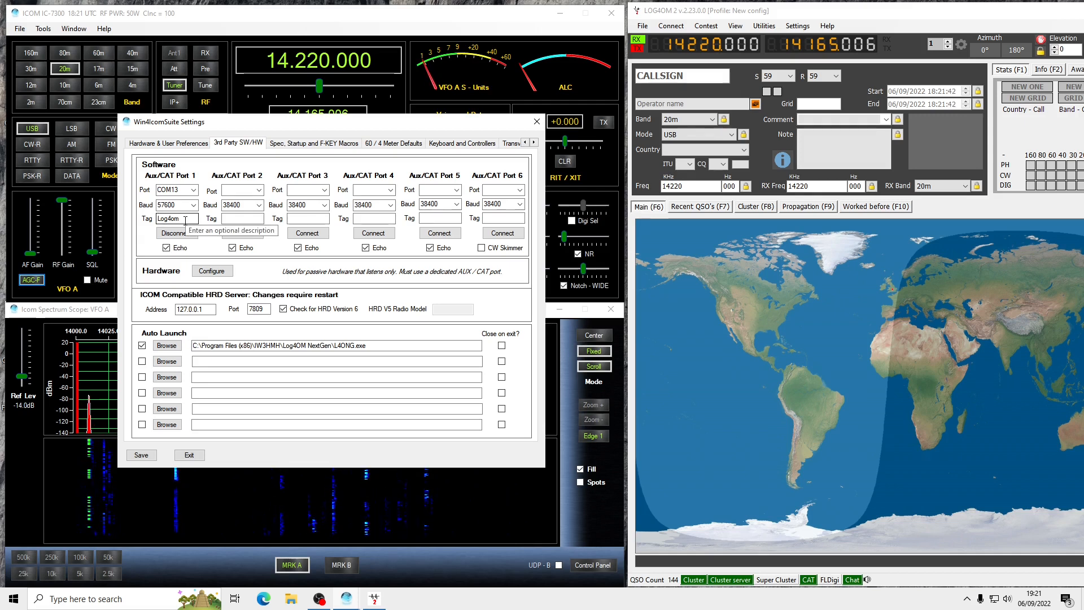
{"action": "left_click", "coordinate": [189, 454]}
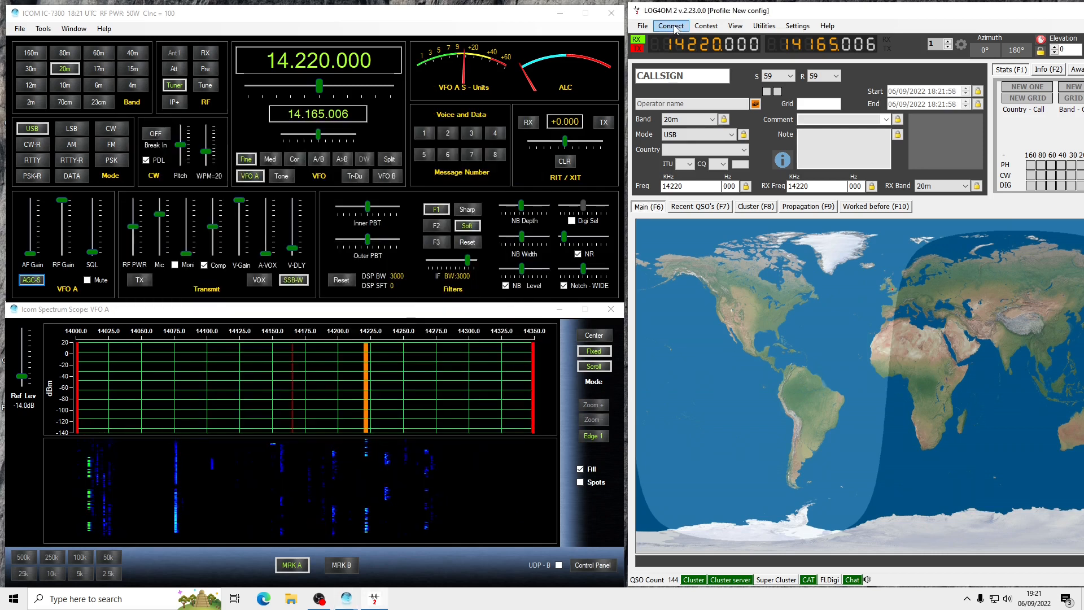
Recheck Omni-Rig Rig 1 as IC-7300 on COM 14 at 57600 baud and accept it
{"action": "left_click", "coordinate": [669, 26]}
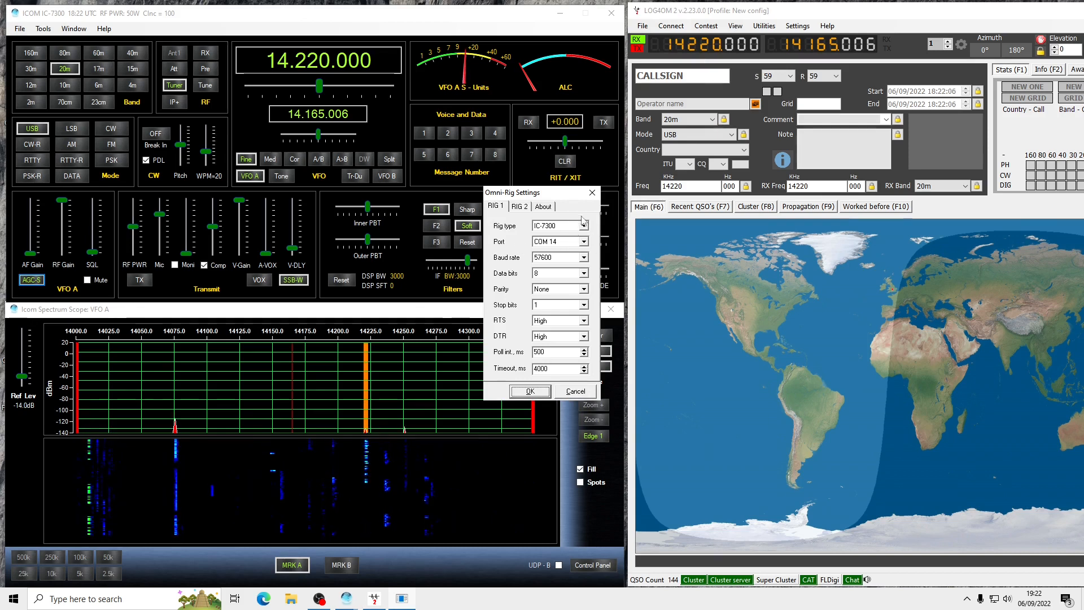
{"action": "left_click", "coordinate": [530, 391]}
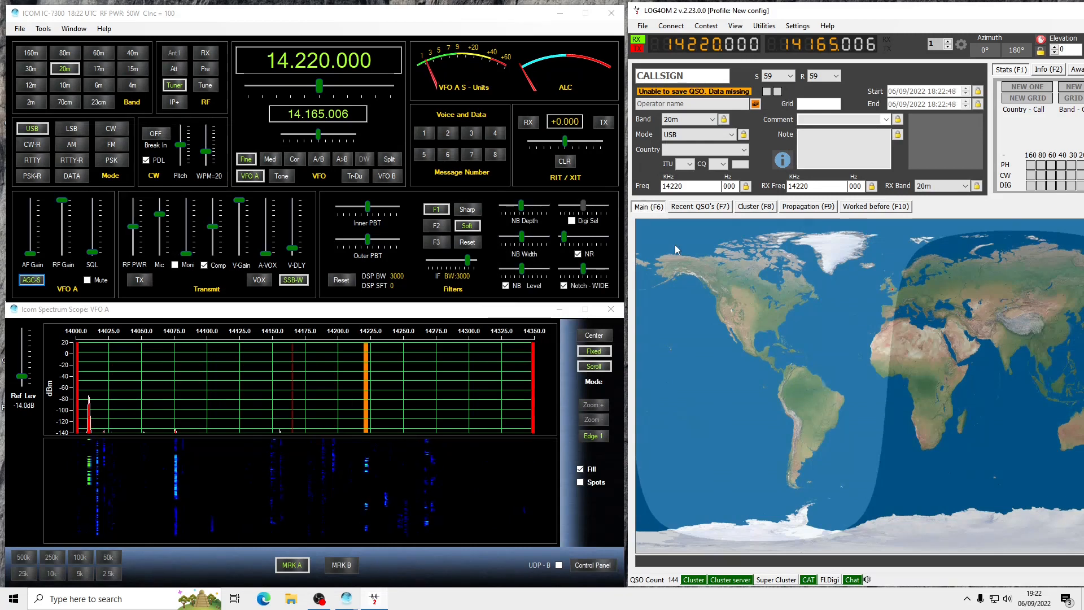